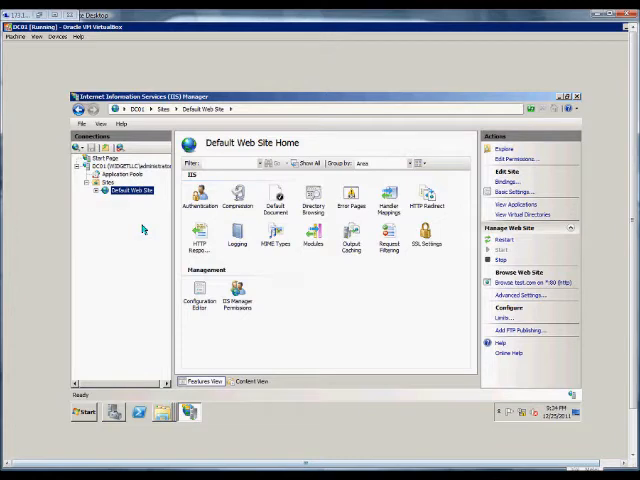
pyautogui.moveTo(130, 192)
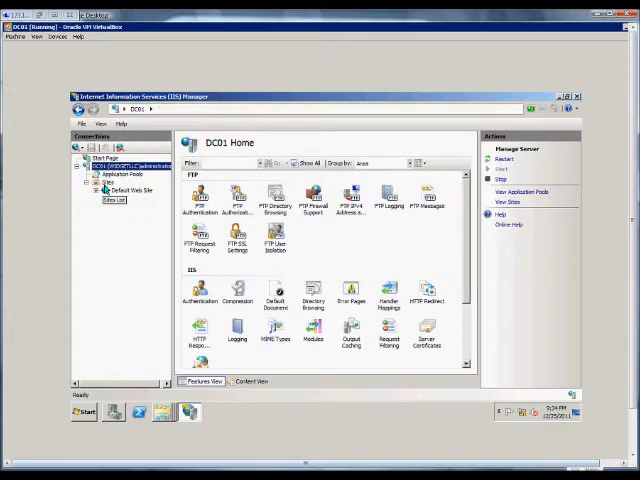
# - Expand Sites, select Default Web Site and bring up its context menu for Manage Web Site
pyautogui.click(100, 182)
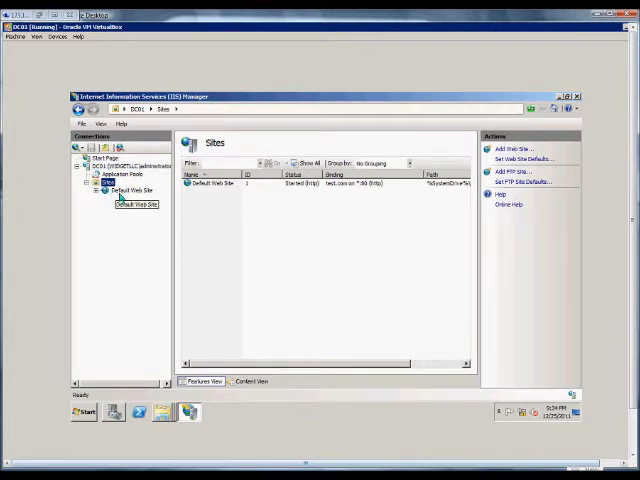
pyautogui.click(134, 192)
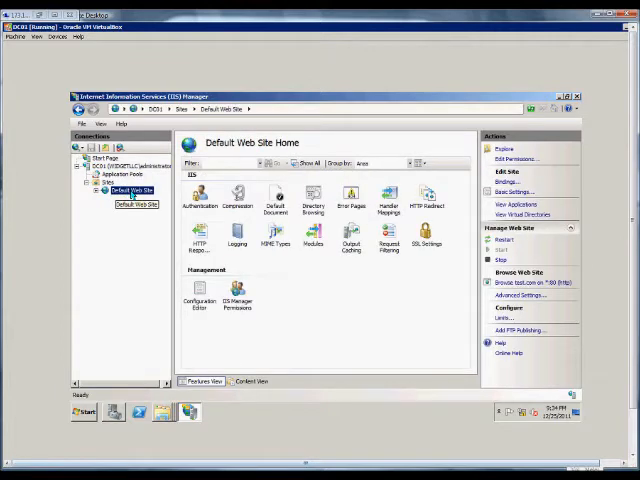
pyautogui.rightClick(130, 190)
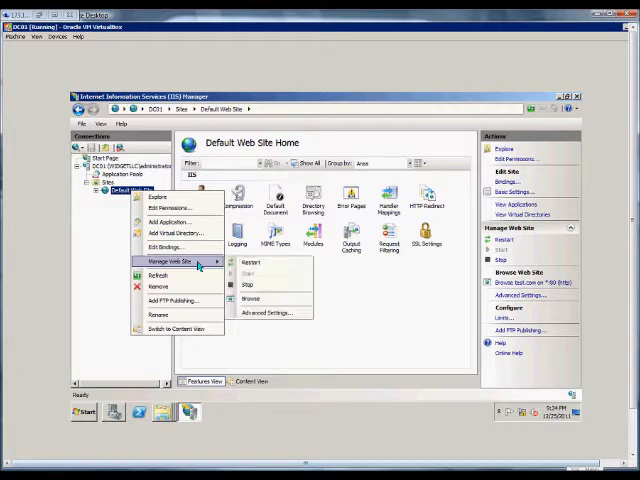
pyautogui.moveTo(268, 312)
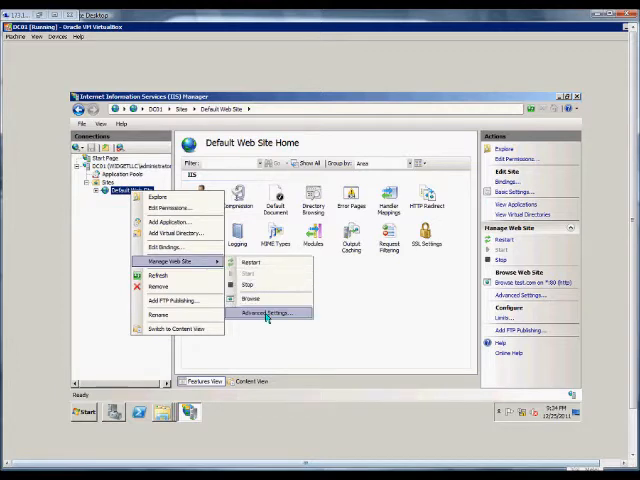
# - In Advanced Settings, review the application pool list and keep DefaultAppPool selected
pyautogui.click(264, 312)
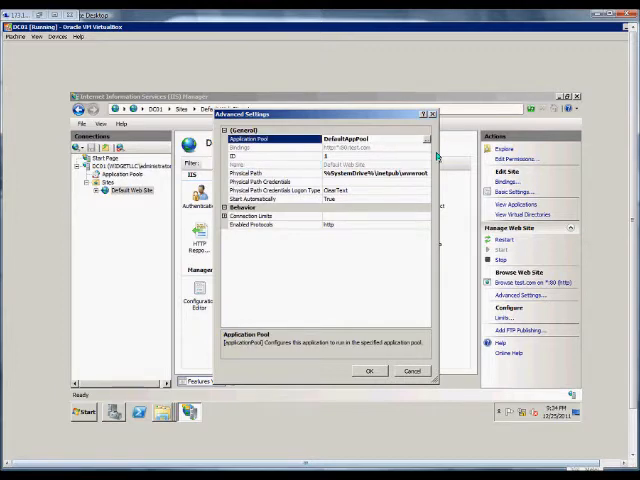
pyautogui.click(428, 136)
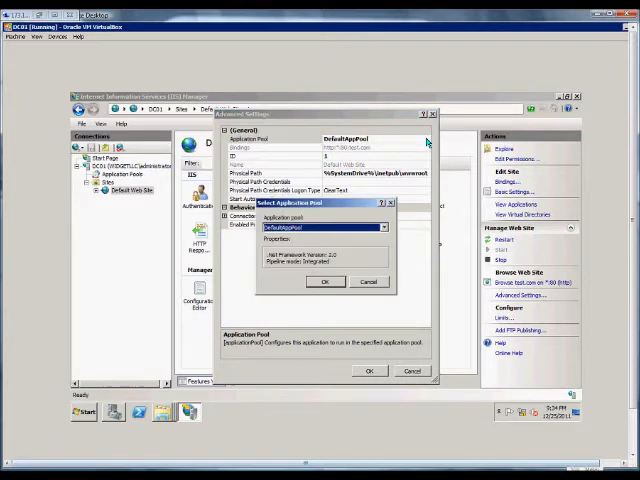
pyautogui.click(382, 228)
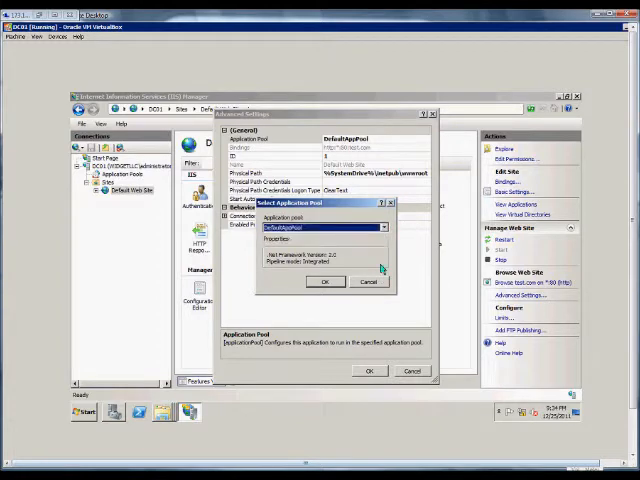
pyautogui.click(326, 280)
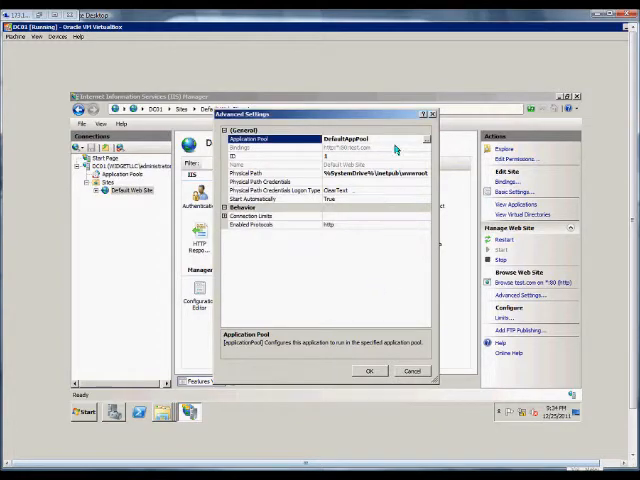
pyautogui.click(264, 148)
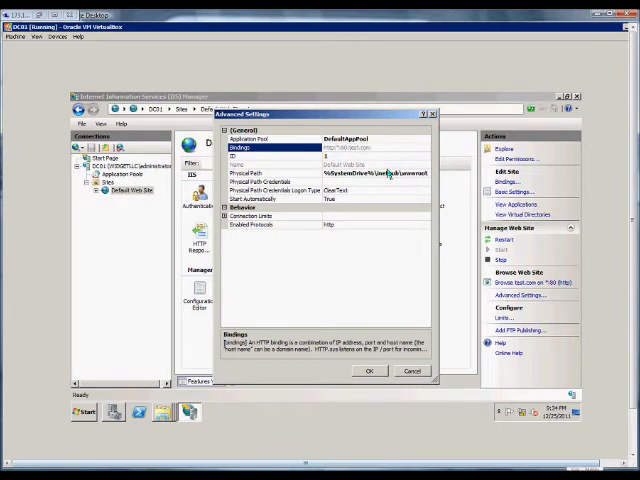
pyautogui.moveTo(404, 140)
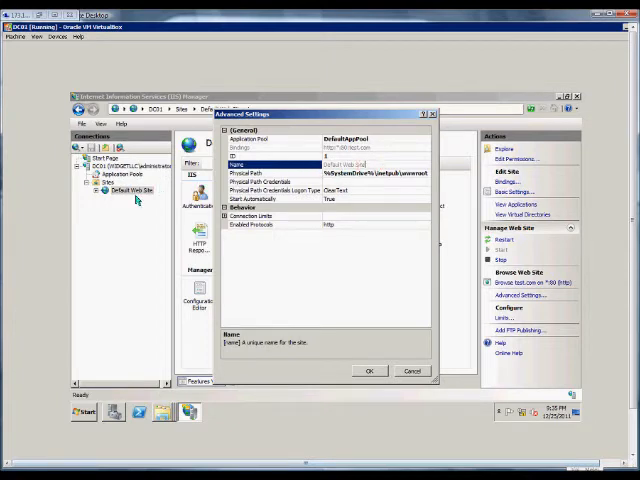
pyautogui.moveTo(316, 180)
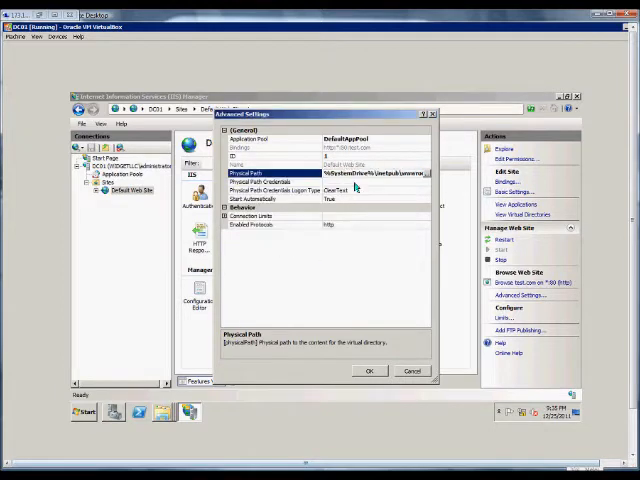
pyautogui.moveTo(400, 184)
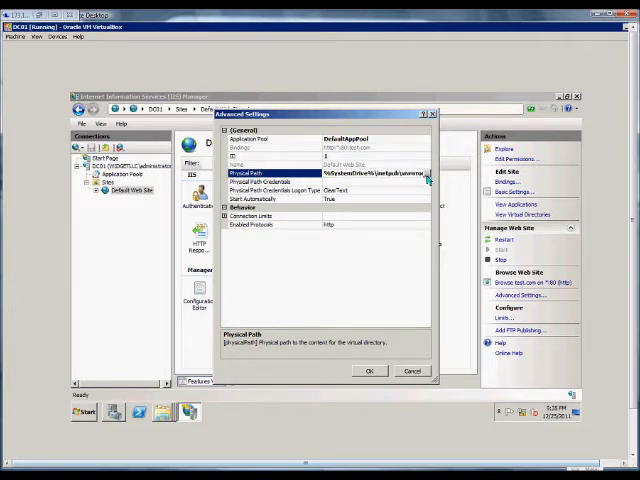
pyautogui.click(428, 180)
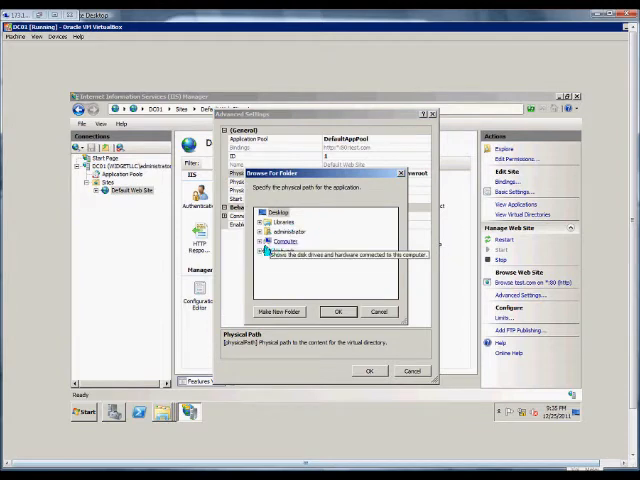
pyautogui.click(264, 240)
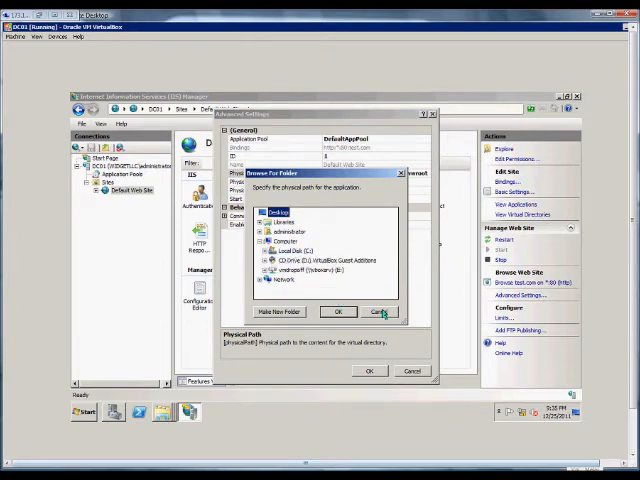
pyautogui.click(378, 312)
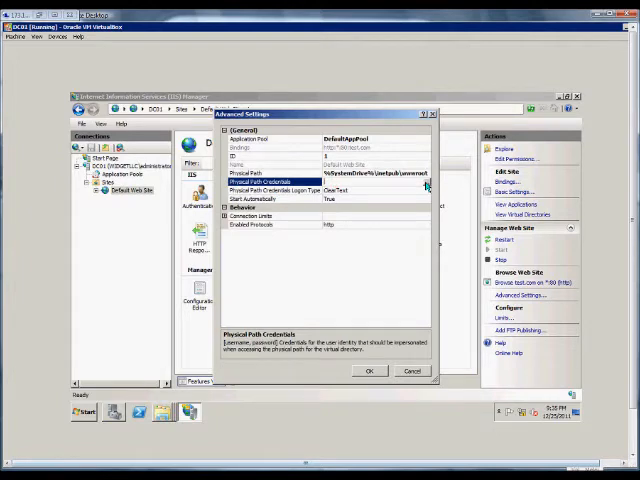
pyautogui.click(426, 184)
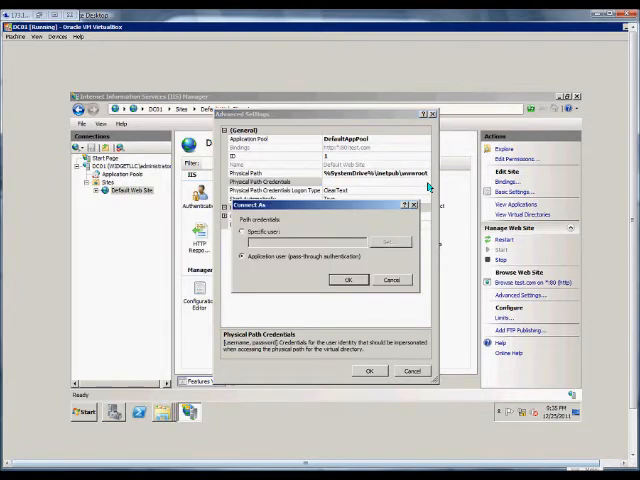
pyautogui.click(244, 240)
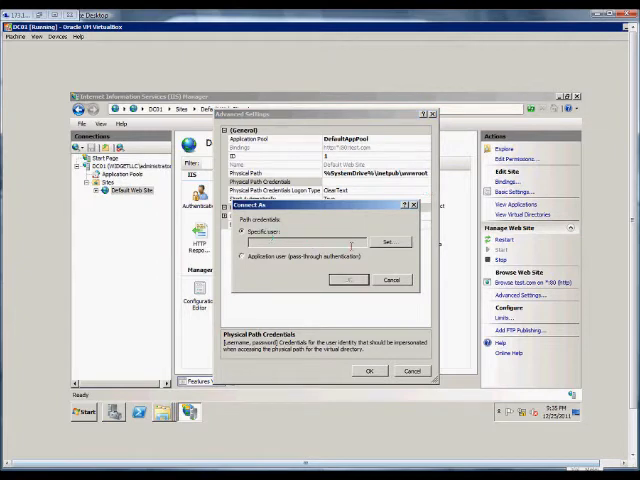
pyautogui.click(394, 240)
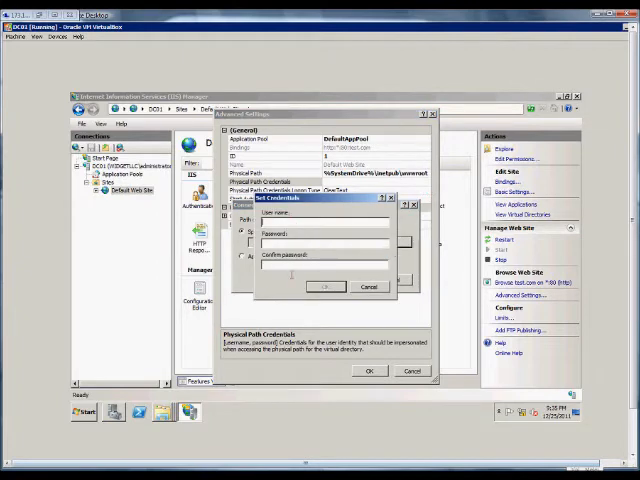
pyautogui.click(368, 288)
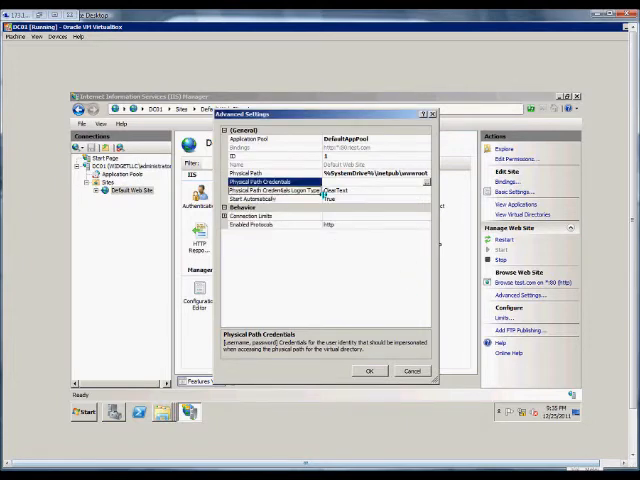
# - Expand Connection Limits and read the Maximum Bandwidth description
pyautogui.click(270, 192)
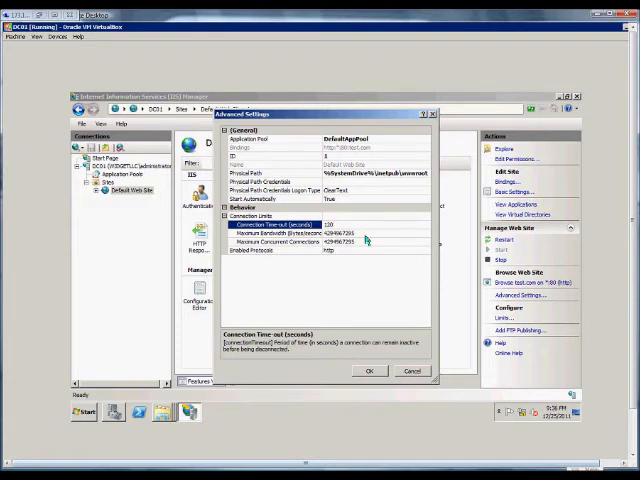
pyautogui.click(296, 238)
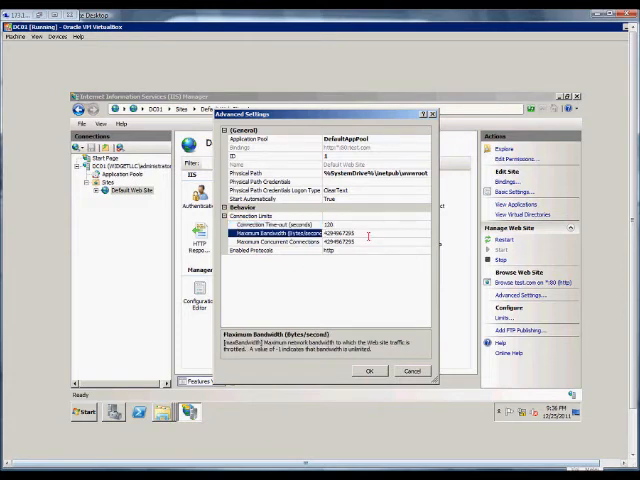